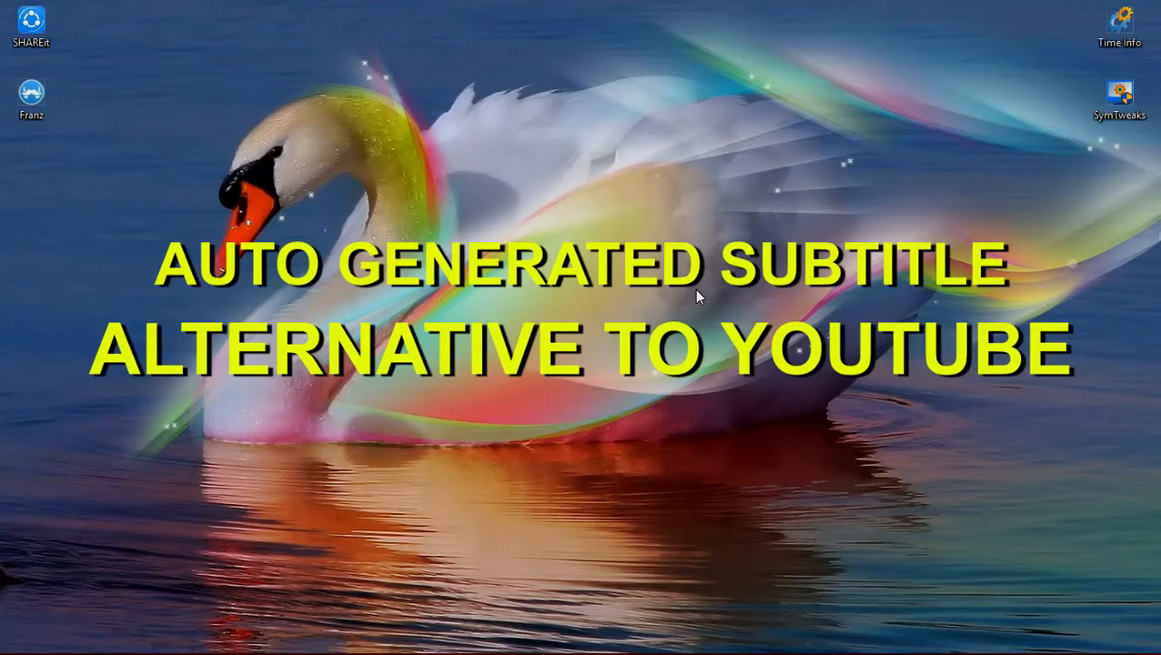
mouse_move(681, 270)
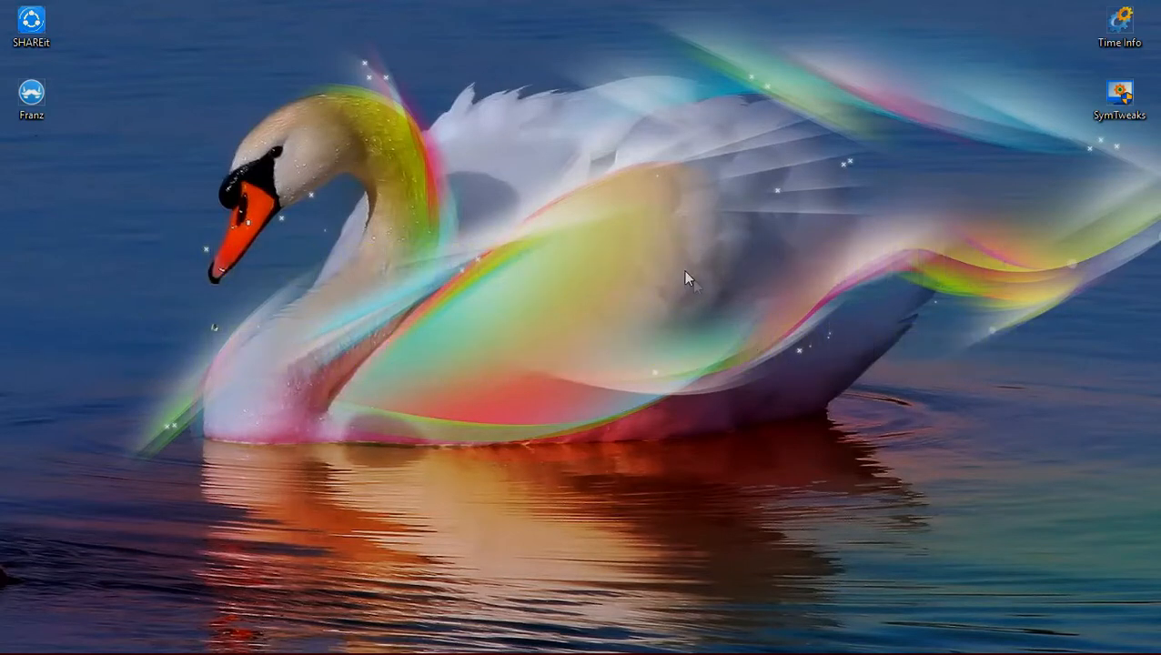
mouse_move(699, 296)
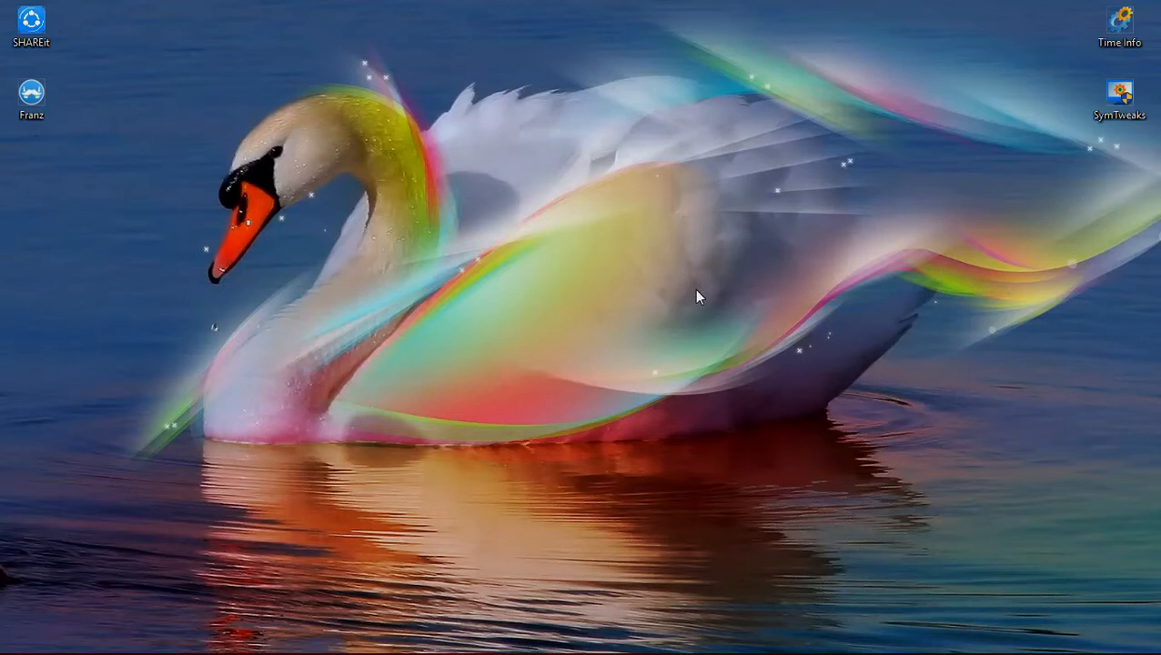
mouse_move(701, 289)
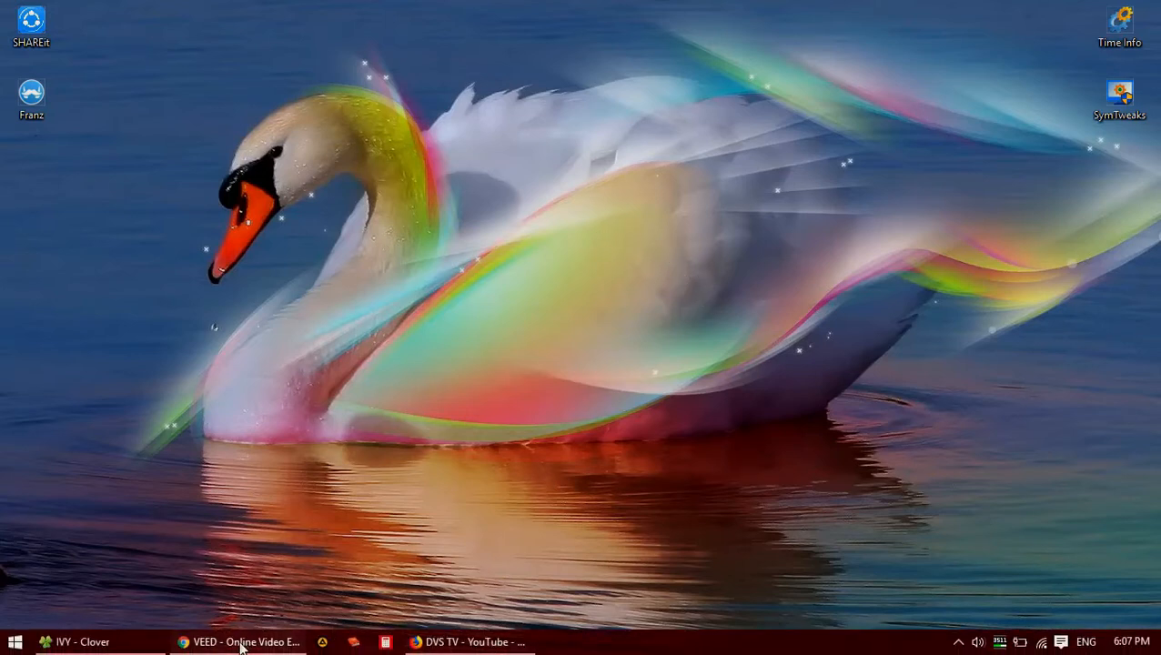
- Copy the link to the channel's newest upload about resuming downloads
left_click(243, 642)
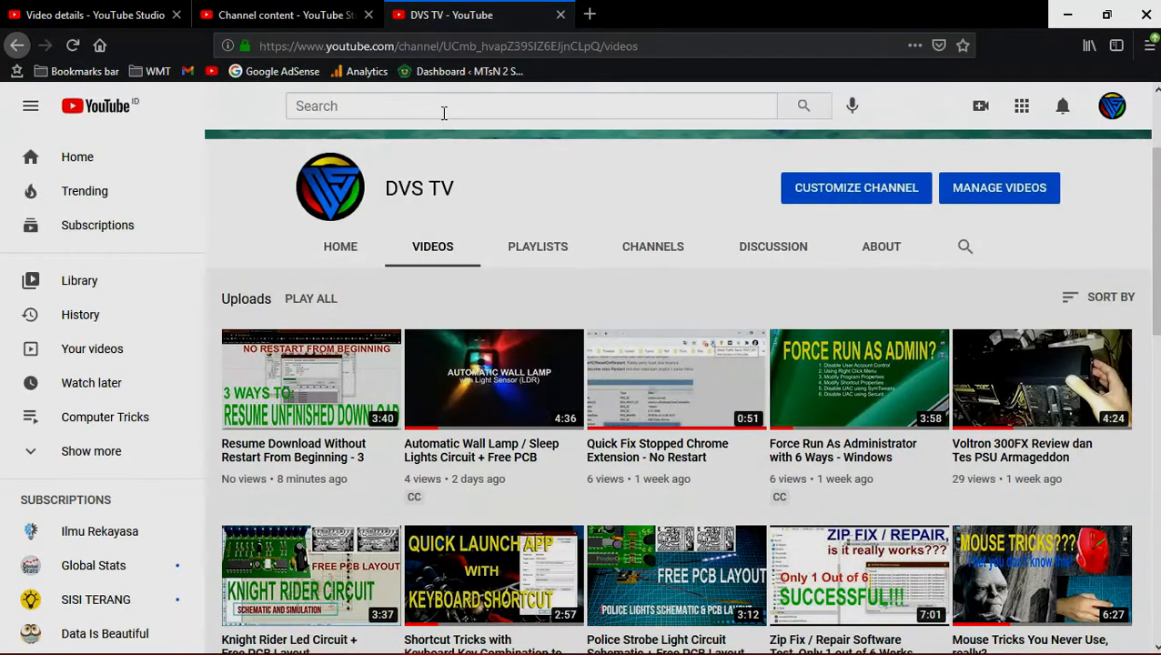
mouse_move(310, 383)
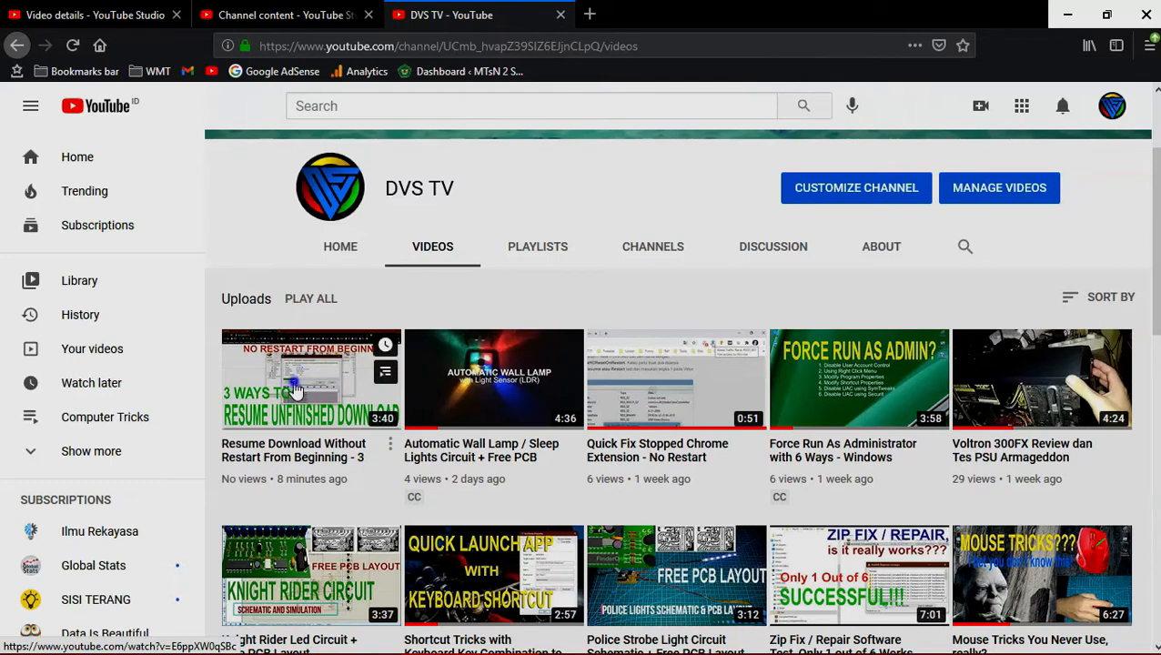
right_click(296, 392)
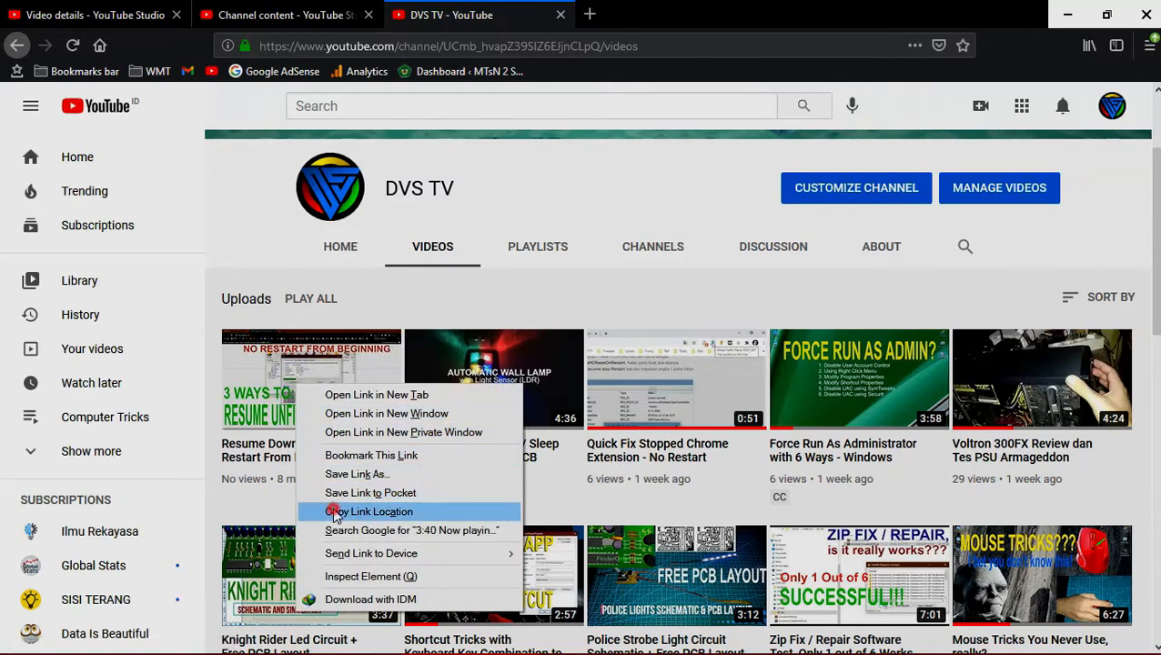
left_click(369, 511)
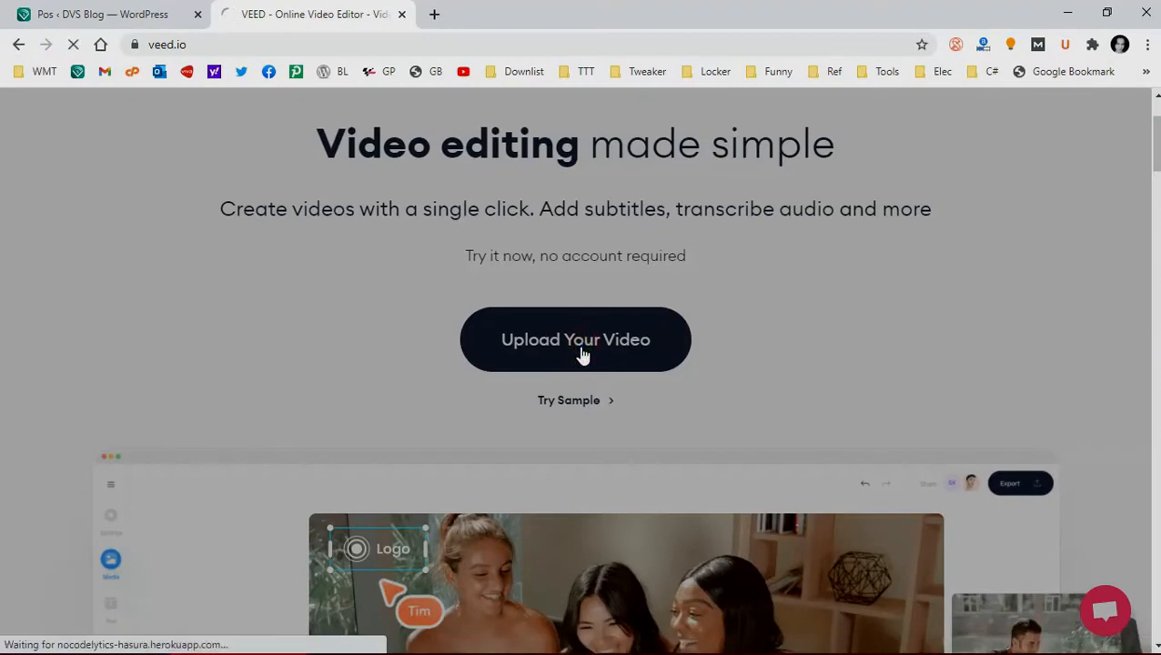
- Start a VEED project by pasting the copied YouTube link
left_click(575, 339)
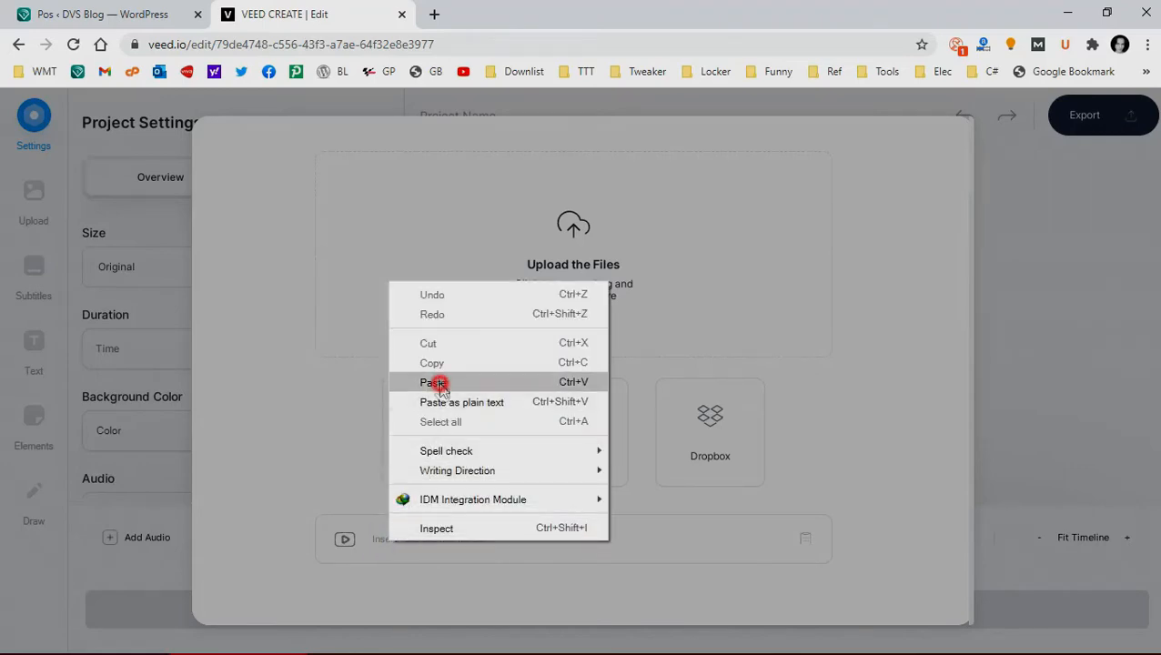
left_click(431, 382)
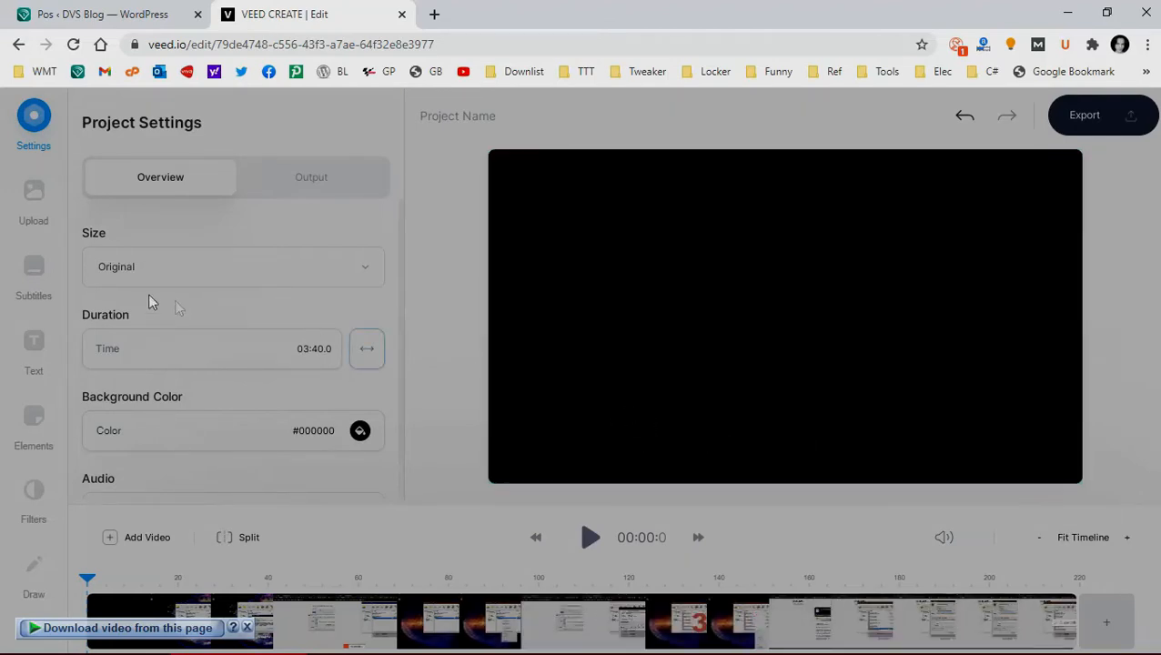
- Run Auto Subtitles in English (United States) and review the generated captions
left_click(33, 269)
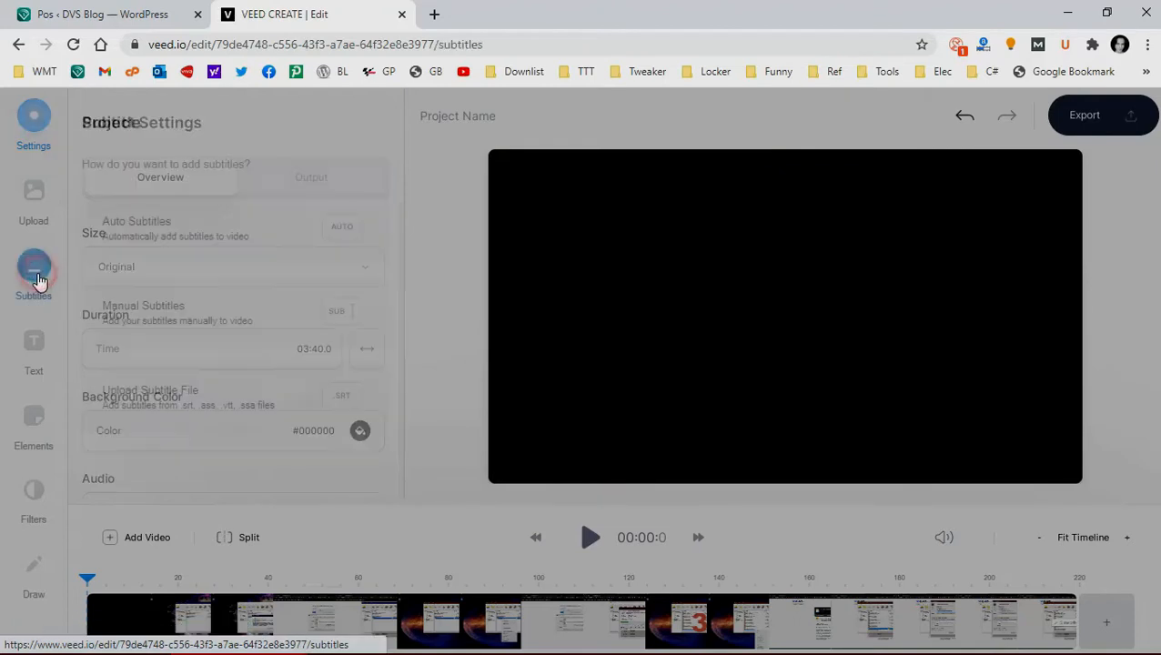
left_click(33, 273)
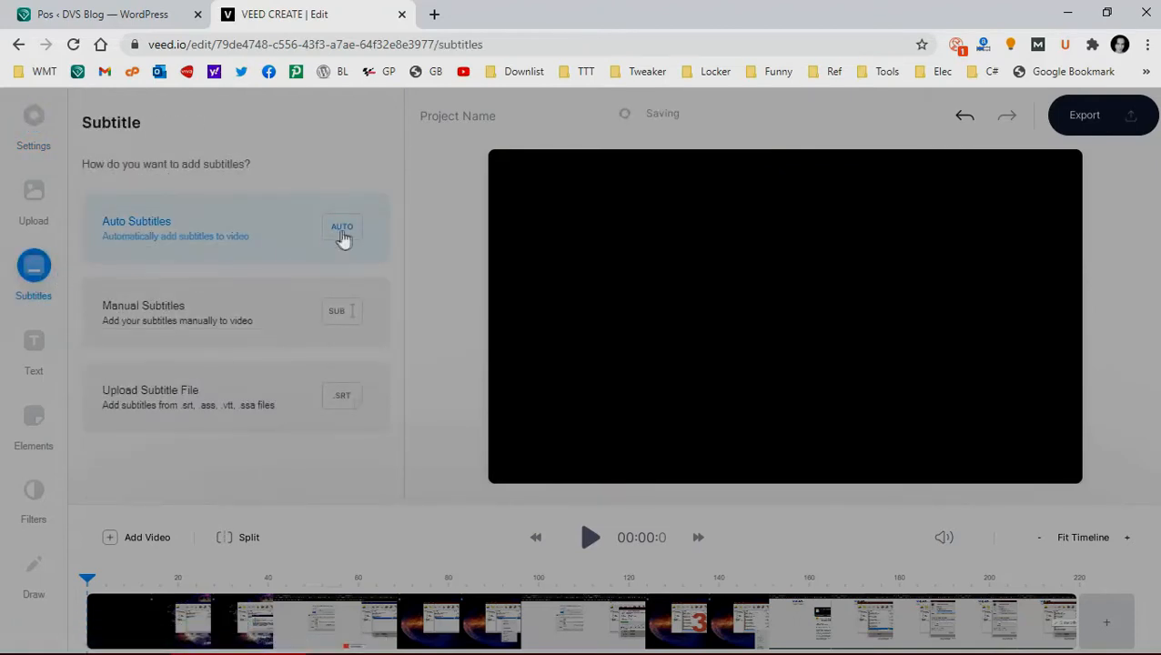
left_click(342, 227)
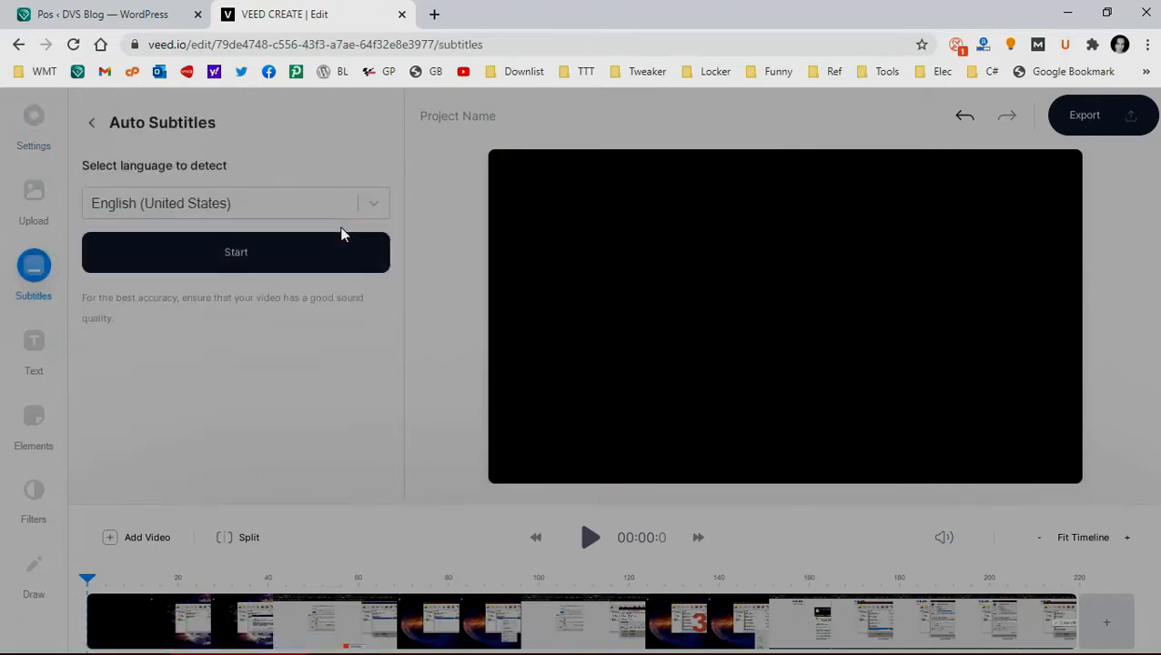
left_click(236, 252)
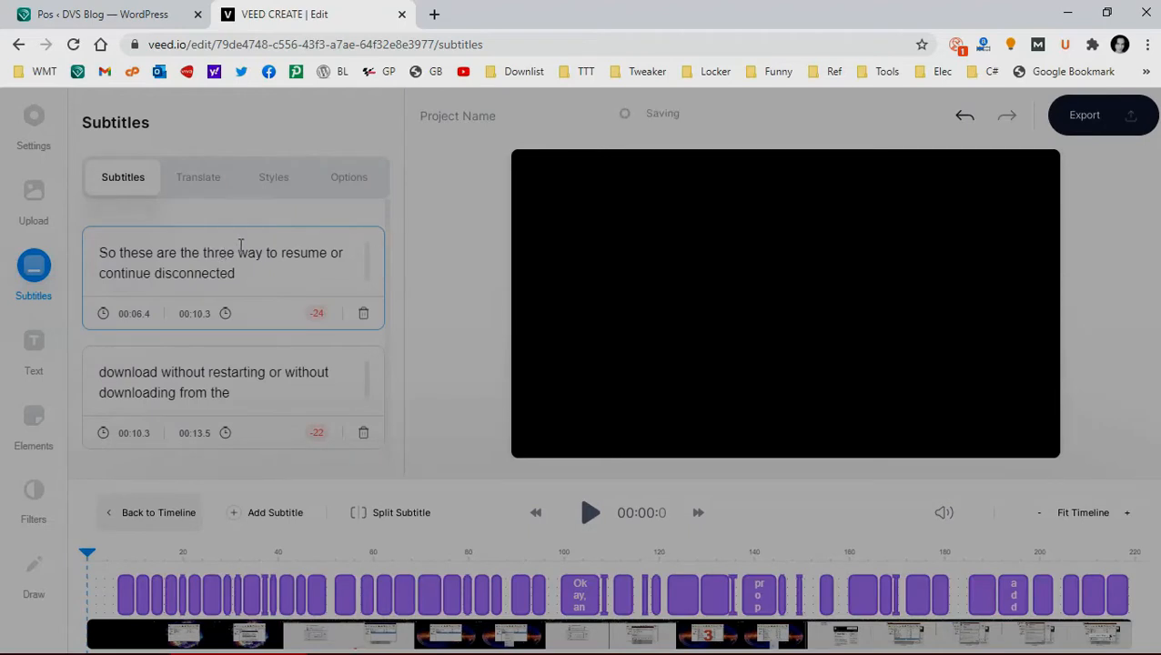
scroll("down", 3)
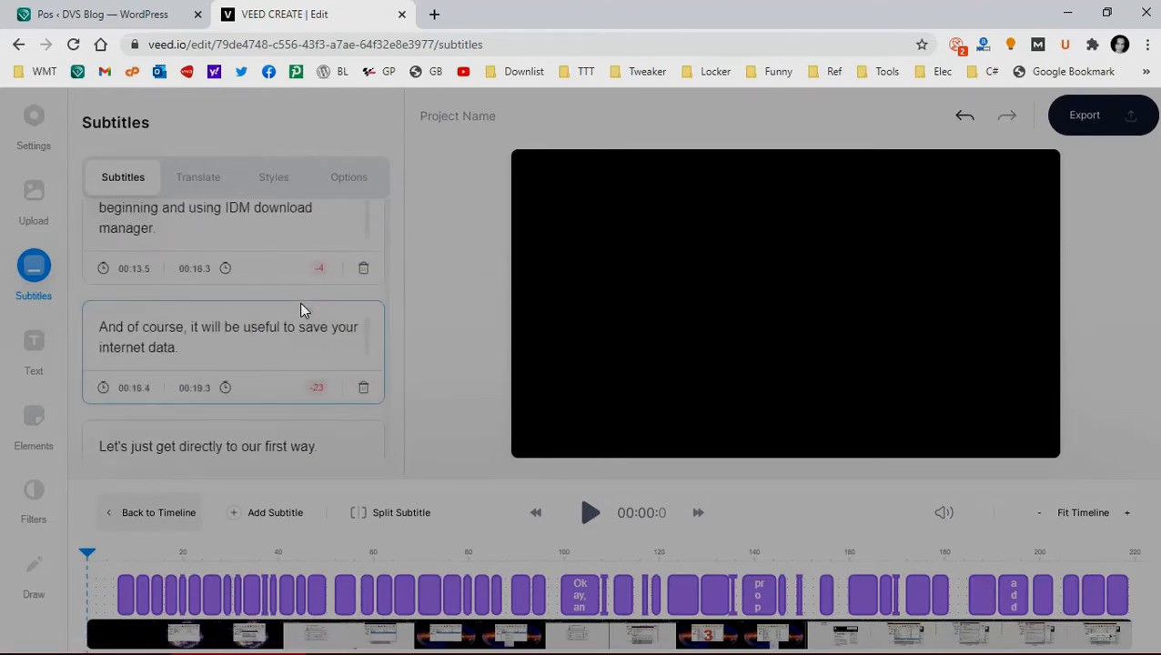
scroll("down", 3)
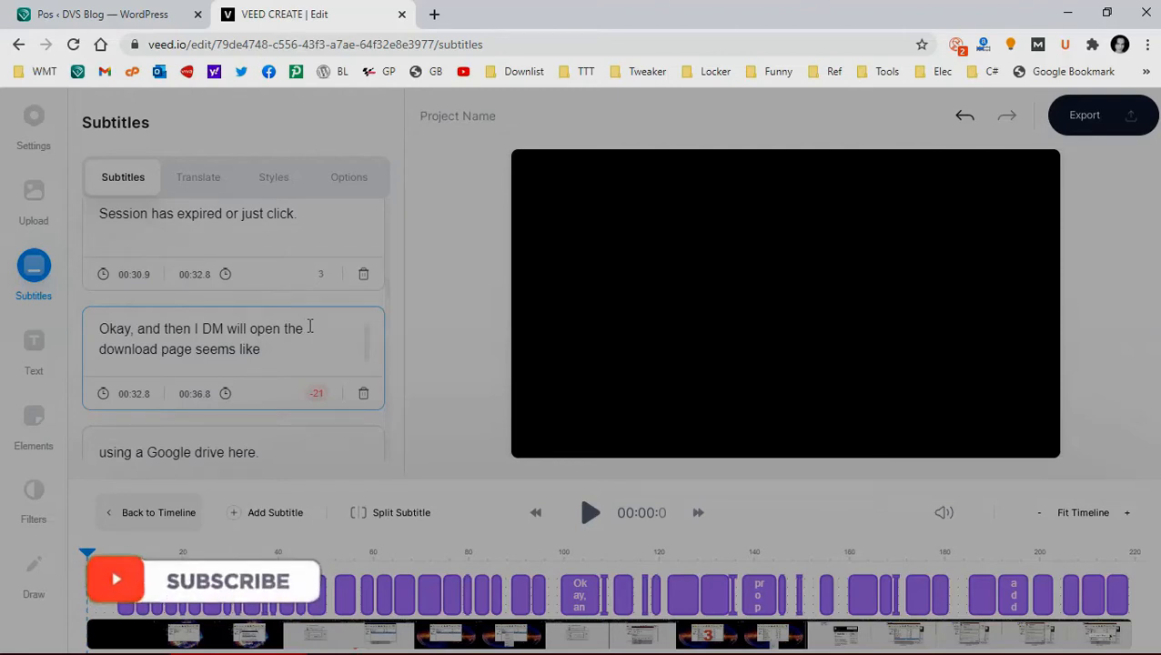
- Try downloading subtitles as .SRT from Options, then dismiss the PRO upgrade prompt
left_click(349, 177)
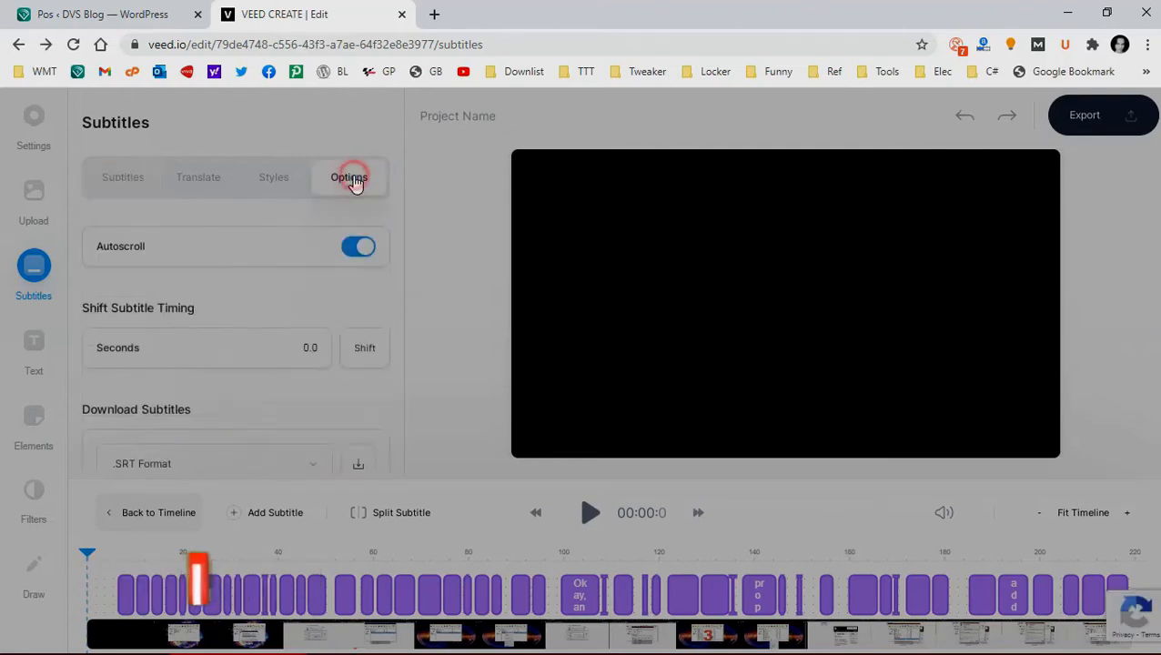
left_click(349, 177)
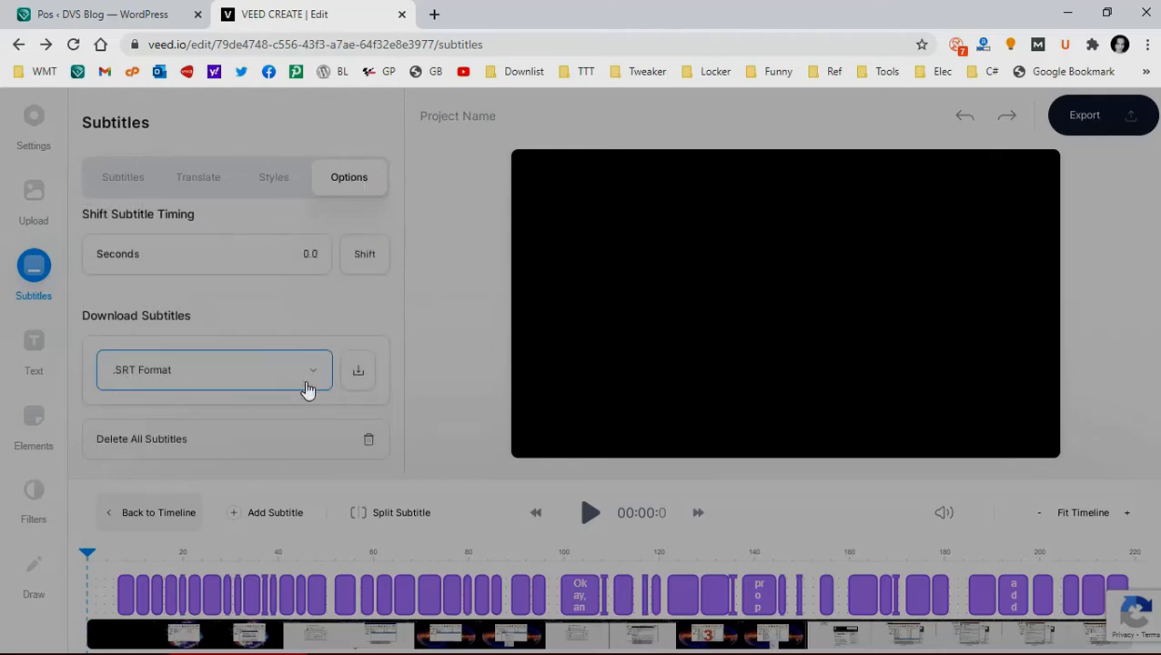
left_click(214, 370)
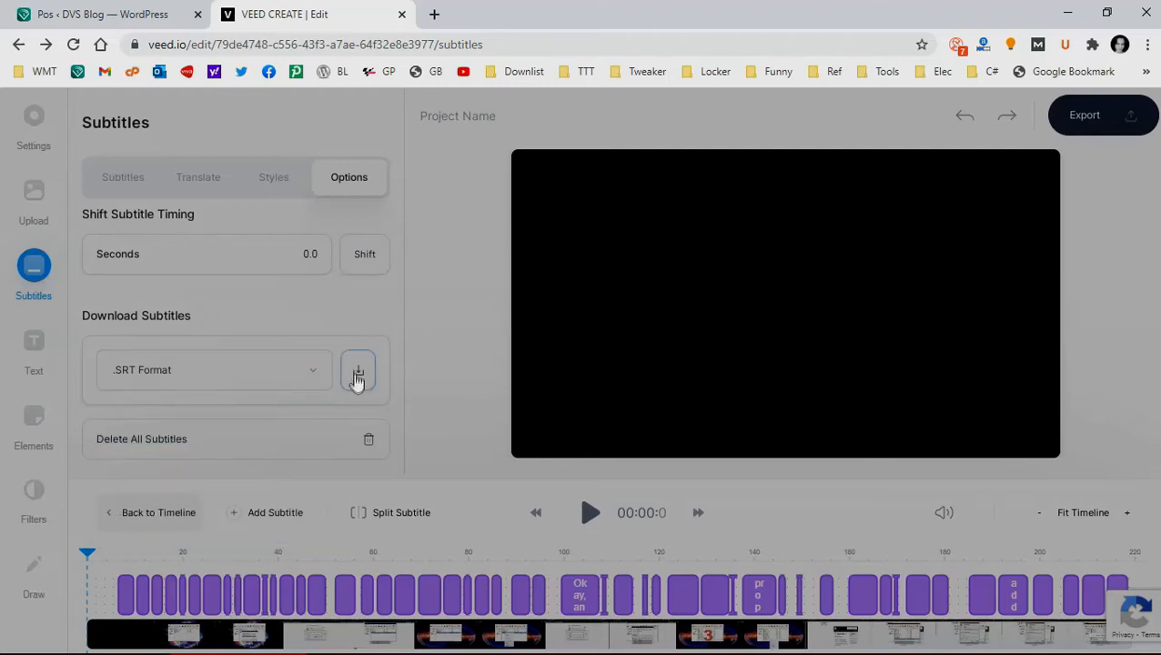
left_click(356, 369)
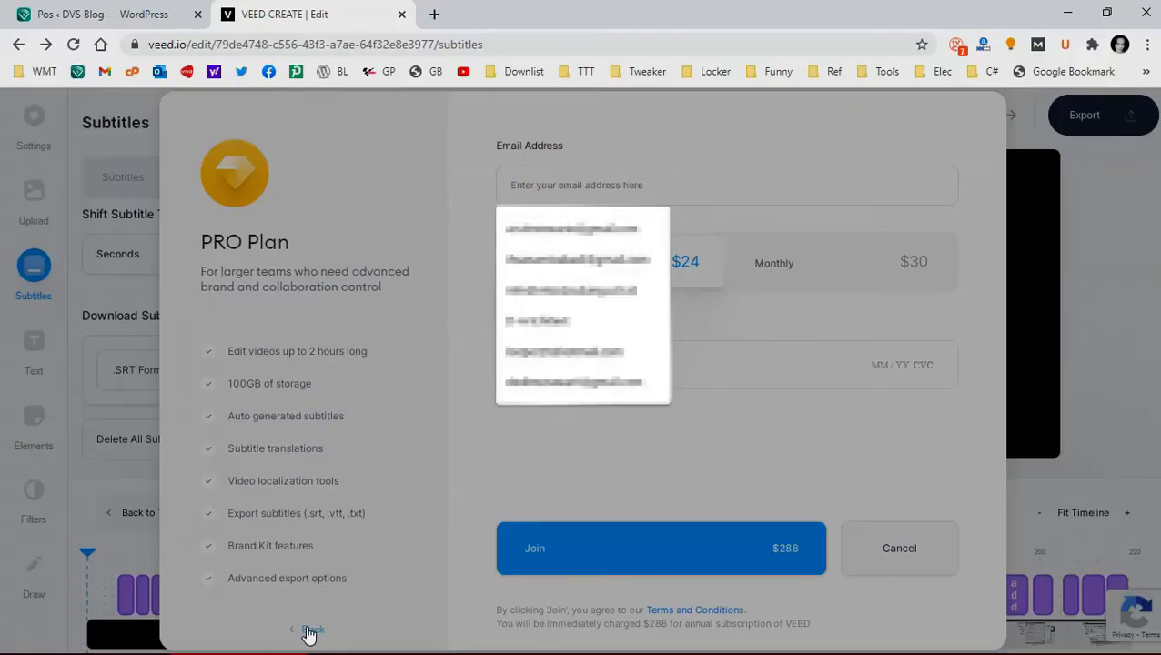
left_click(309, 630)
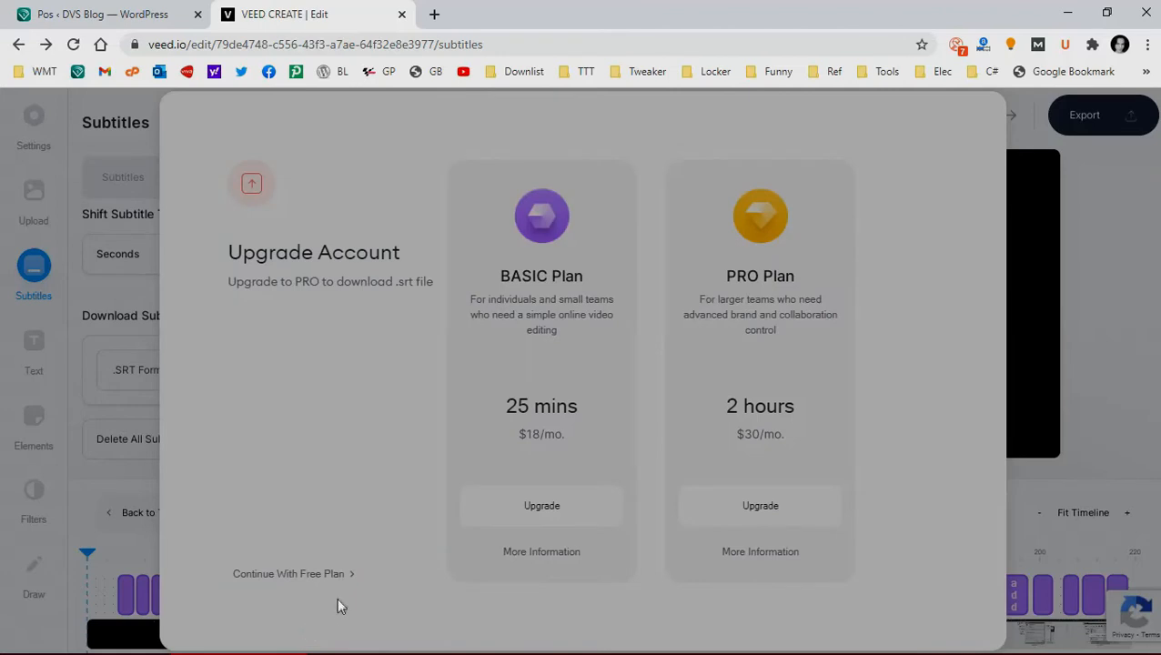
left_click(289, 573)
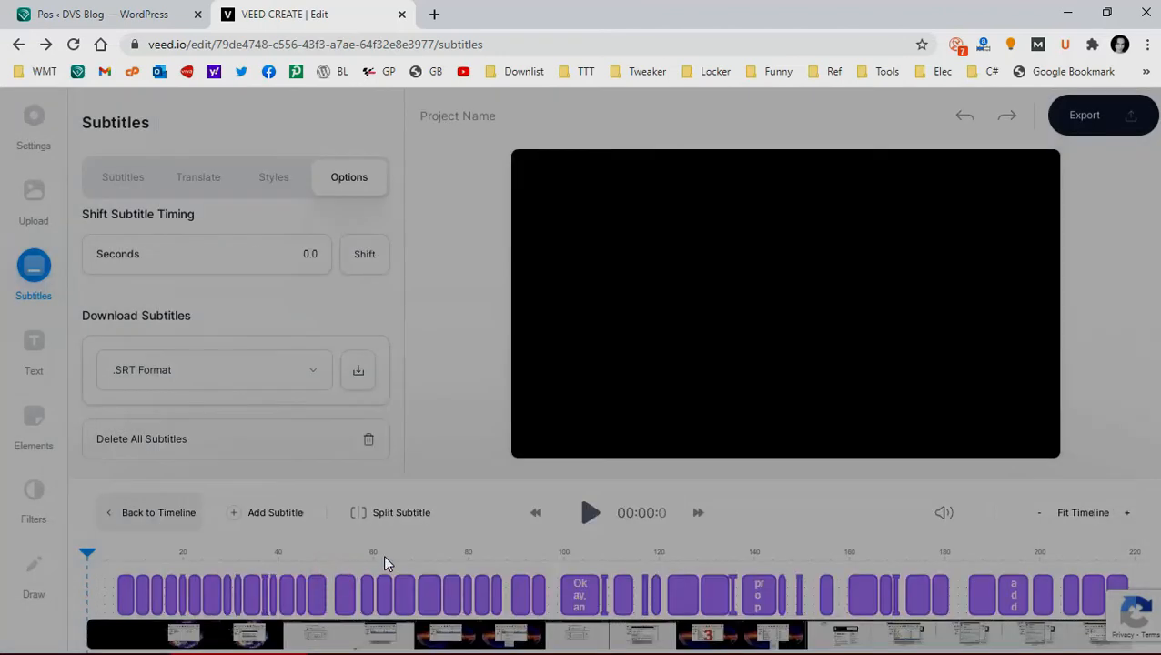
mouse_move(212, 182)
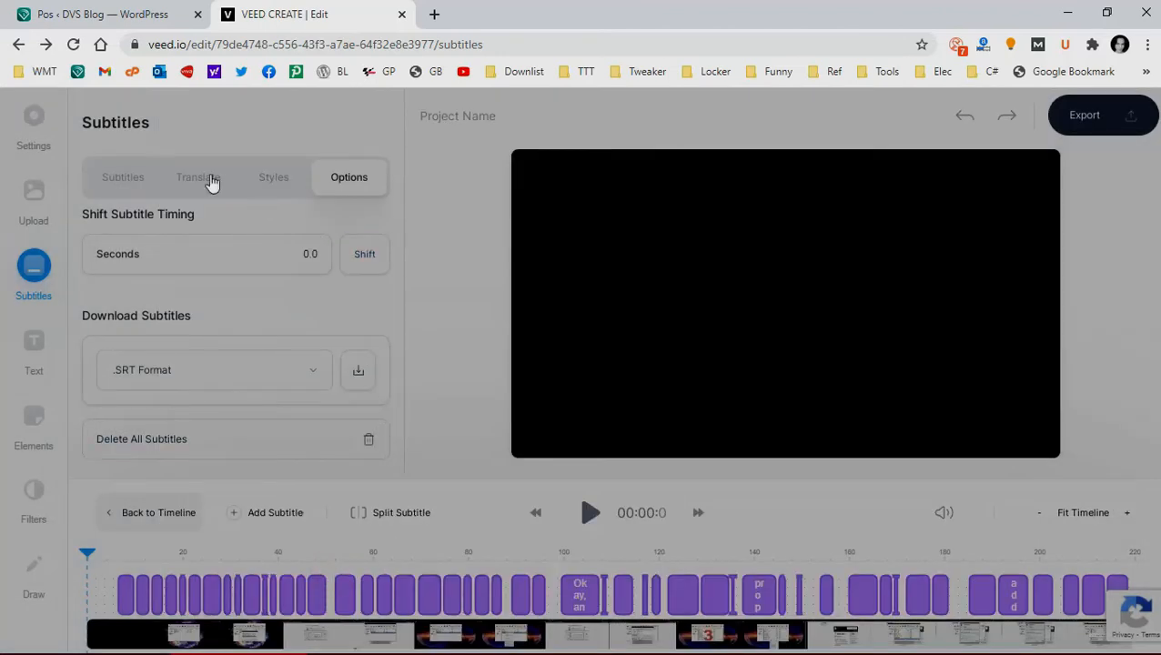
- Download the 'default' subtitle track from the Translate tab
left_click(198, 176)
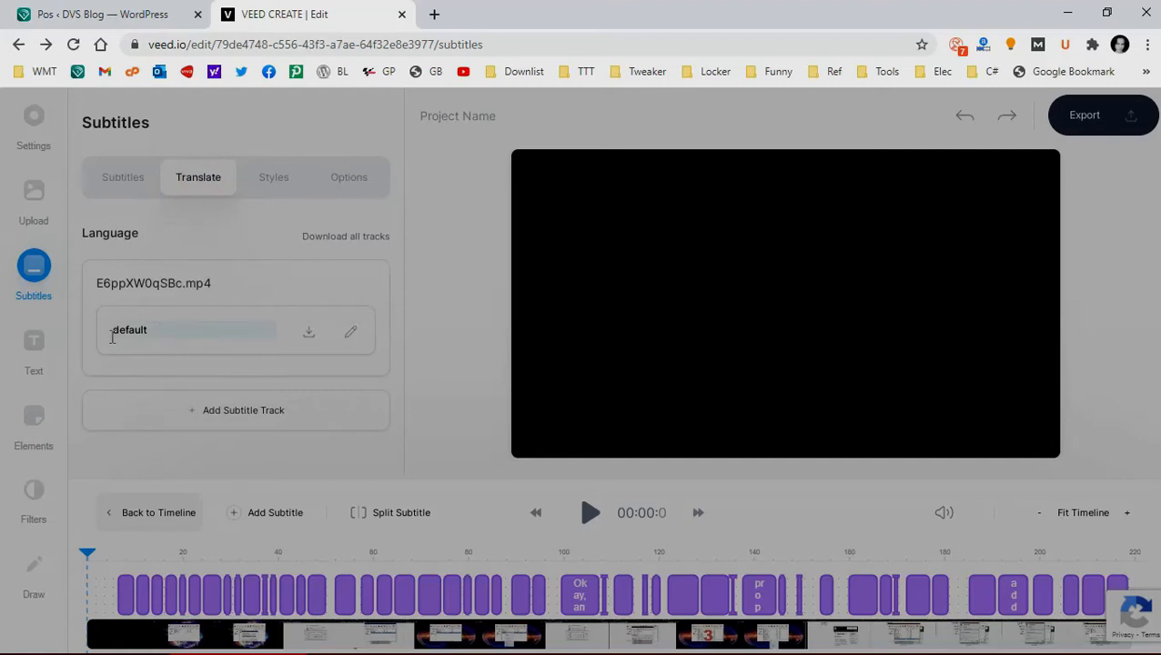
left_click(309, 331)
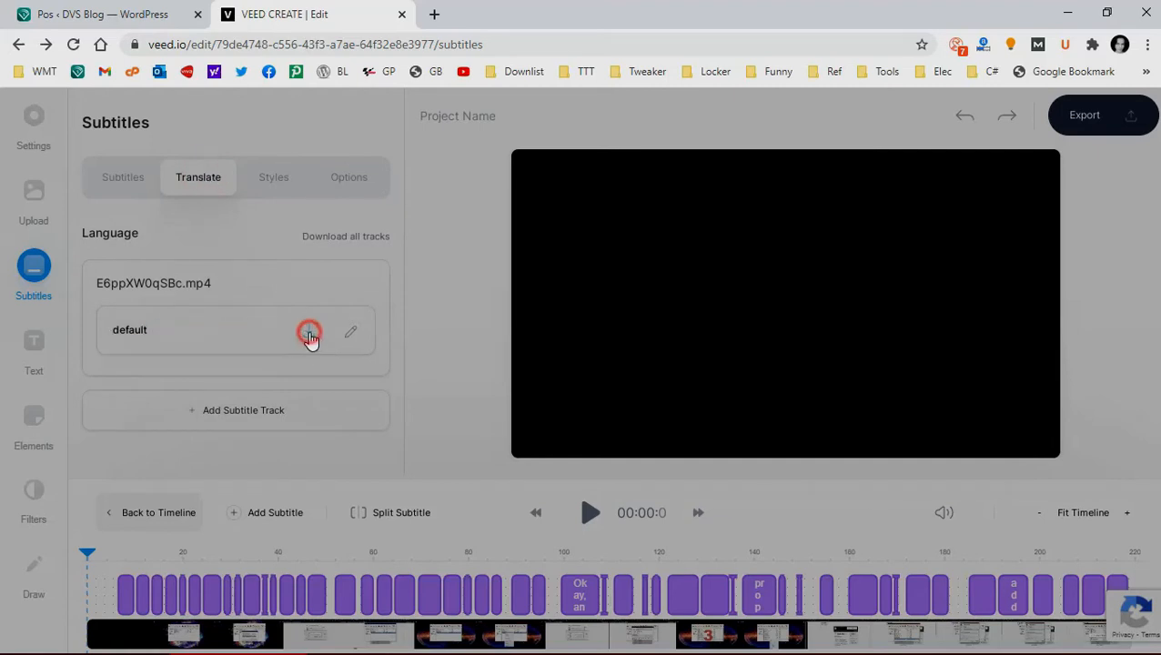
left_click(309, 330)
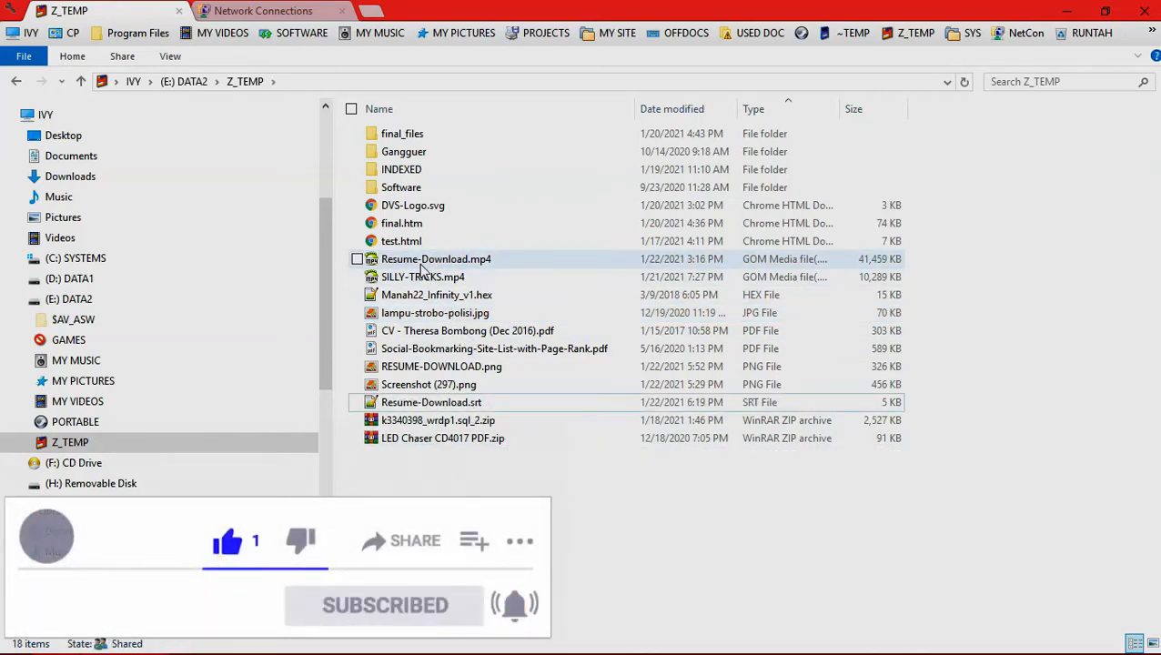
- Play Resume-Download.mp4 from the Z_TEMP folder
double_click(436, 259)
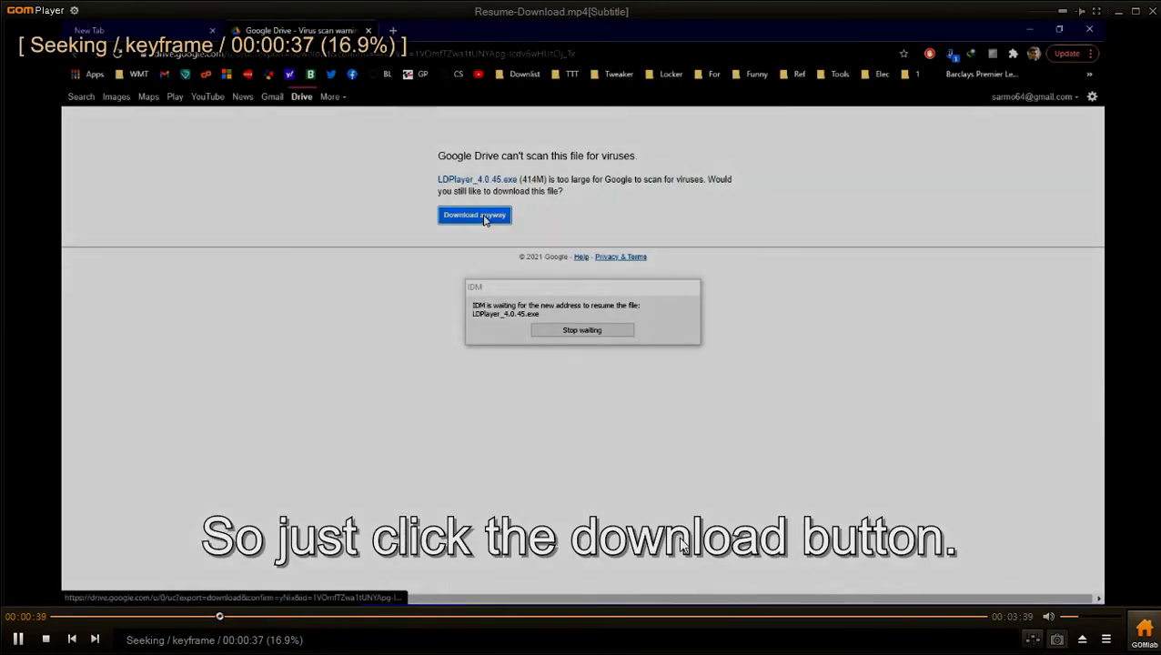
- Jump ahead twice in the video to check the captions stay in sync
left_click(475, 215)
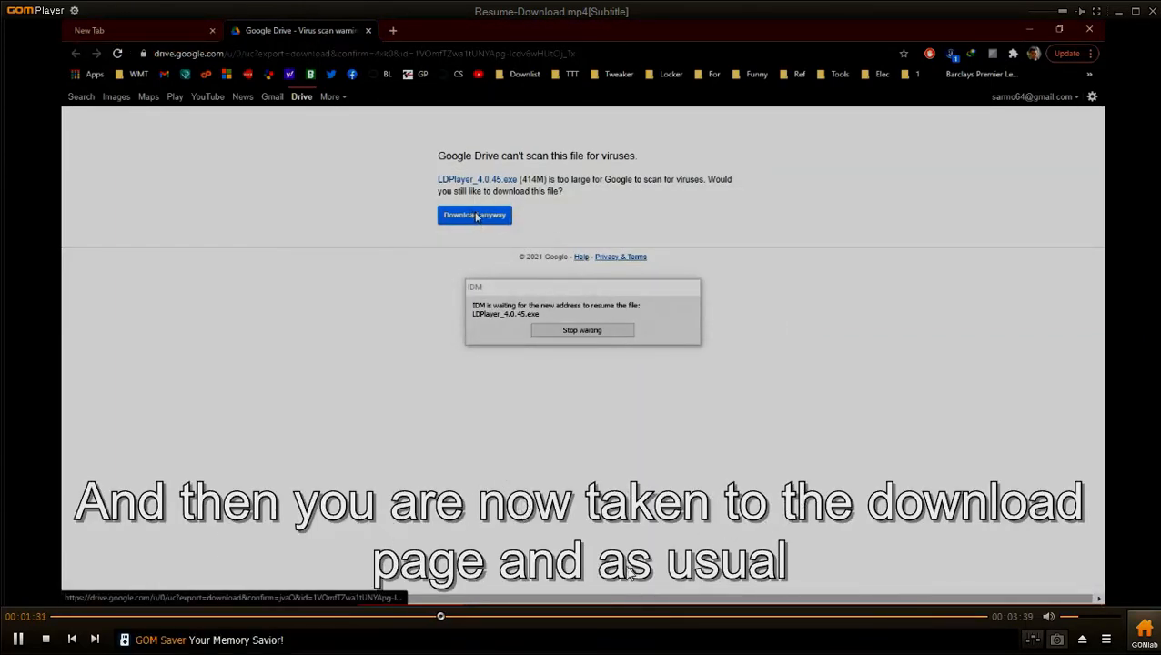
left_click(474, 215)
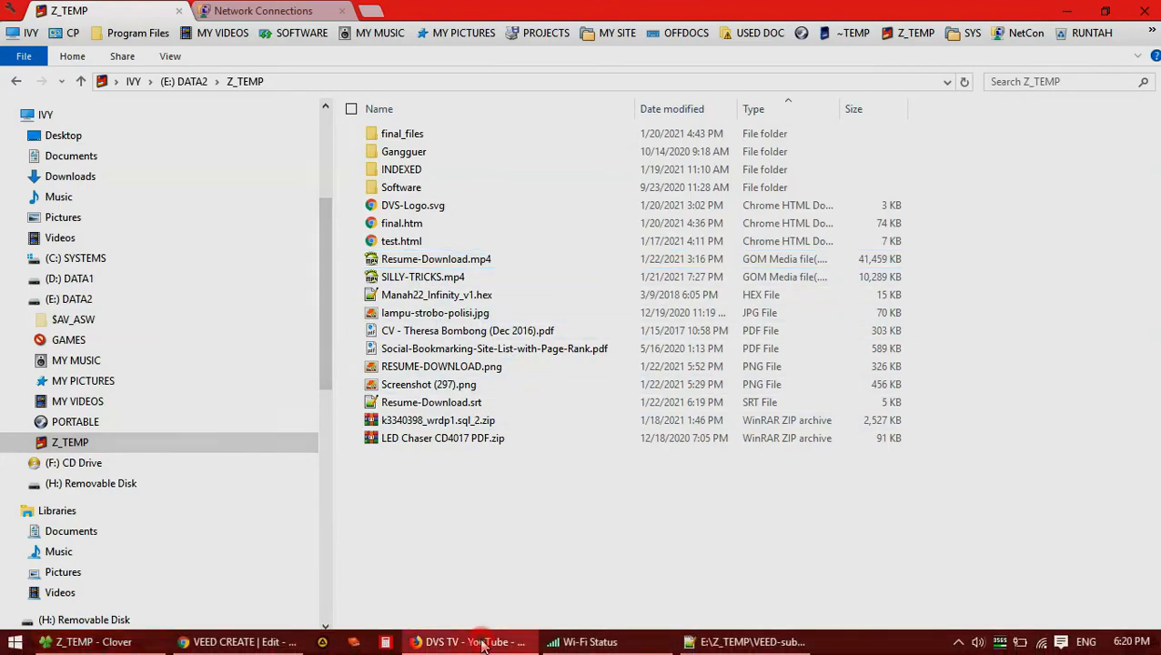
- Open 'Resume Download Without Restart From Beginning - 3 Ways' from the channel's Videos
left_click(476, 642)
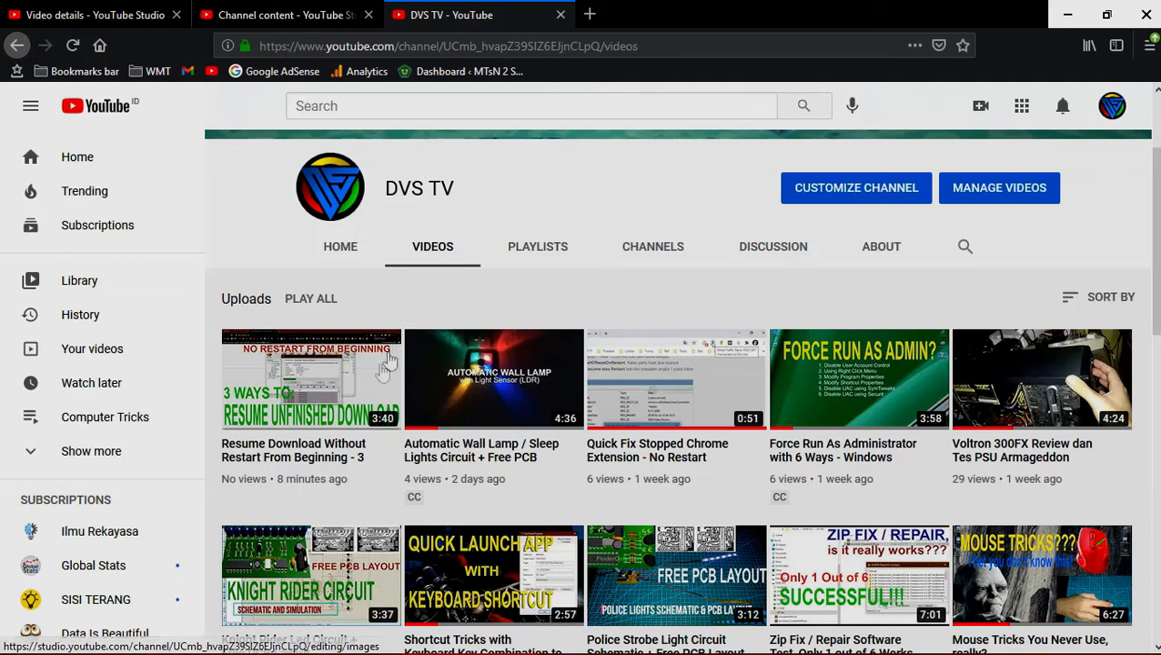
left_click(311, 378)
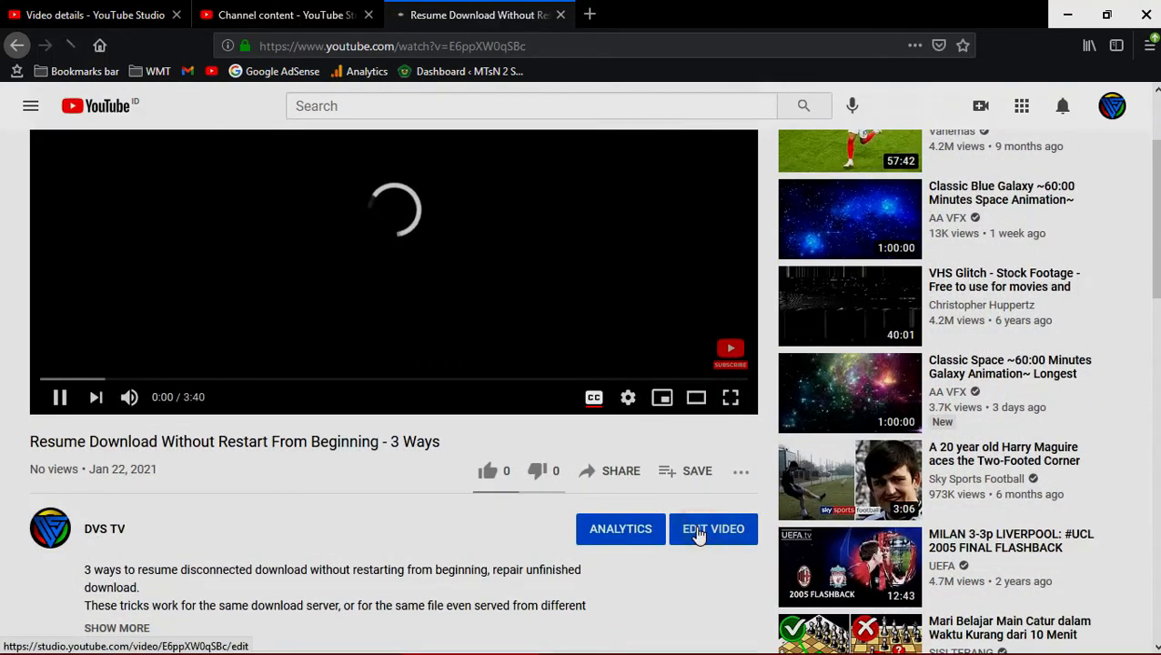
- Edit the video and scroll to Language, subtitles, and closed captions
left_click(714, 529)
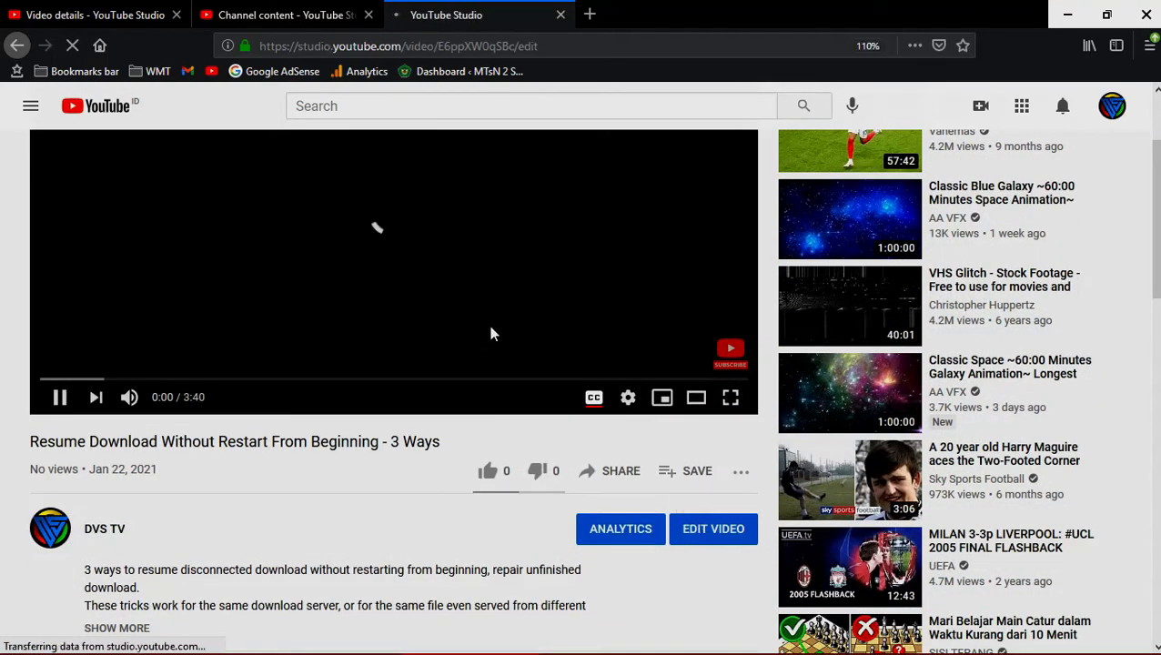
left_click(713, 529)
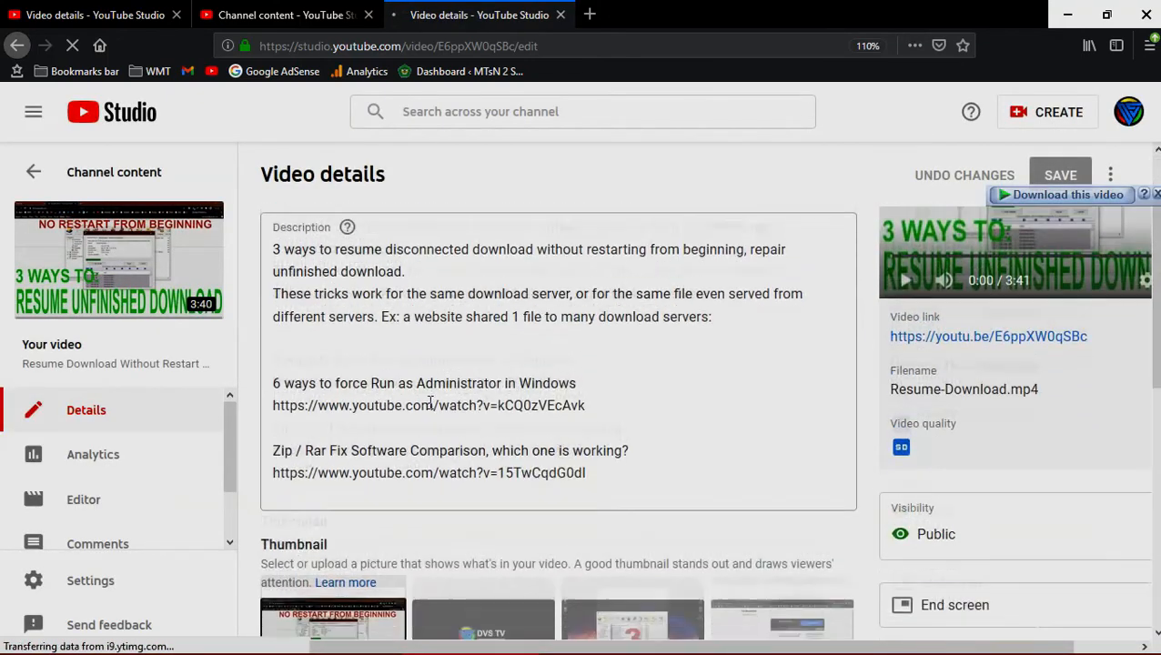
scroll("down", 3)
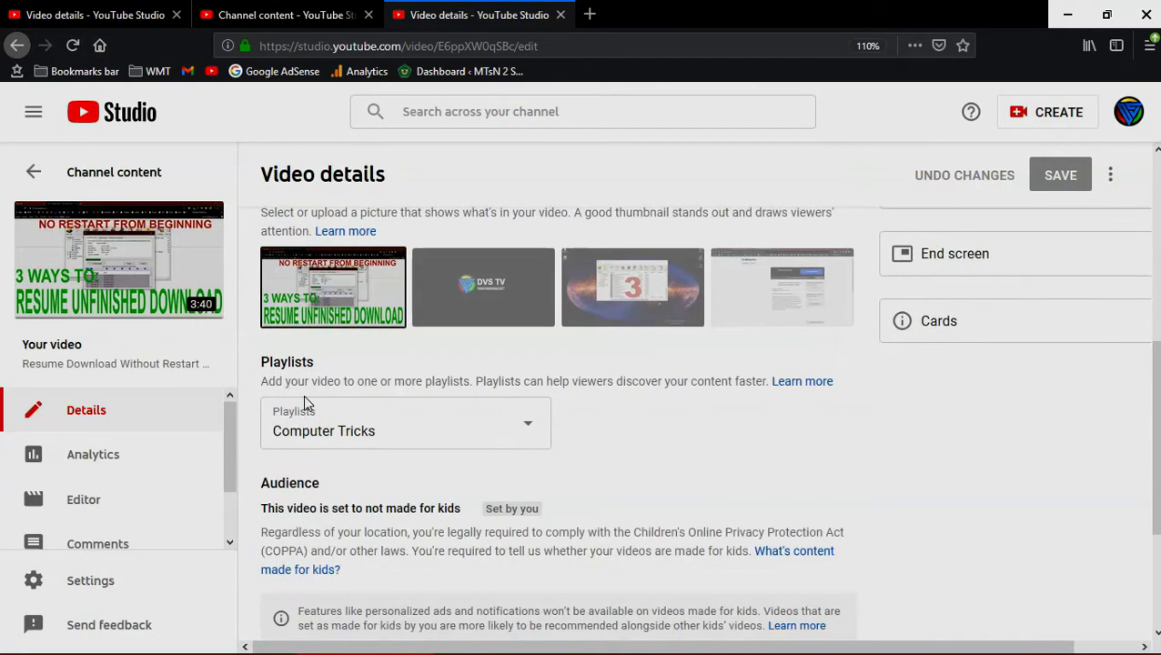
scroll("down", 3)
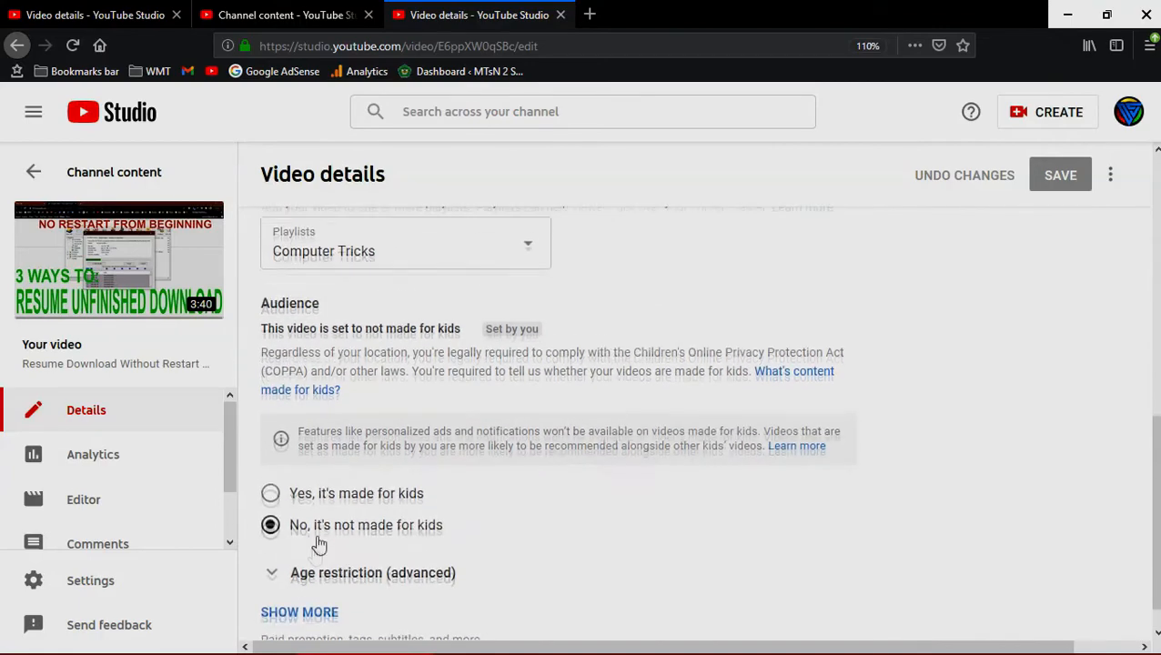
scroll("down", 3)
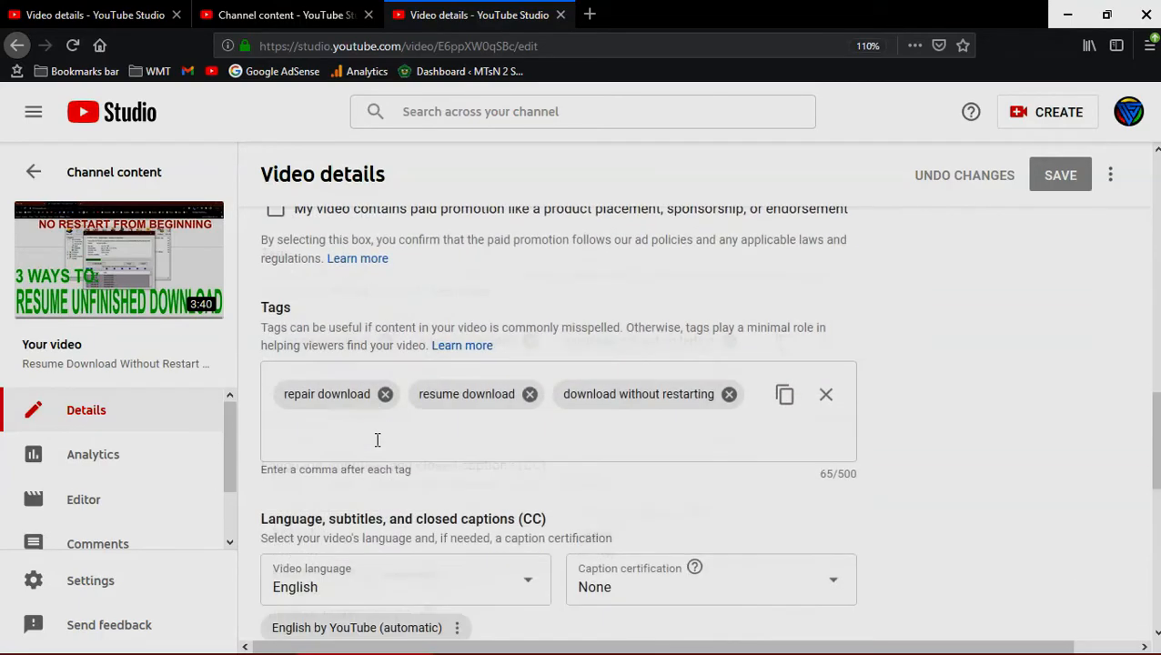
scroll("down", 3)
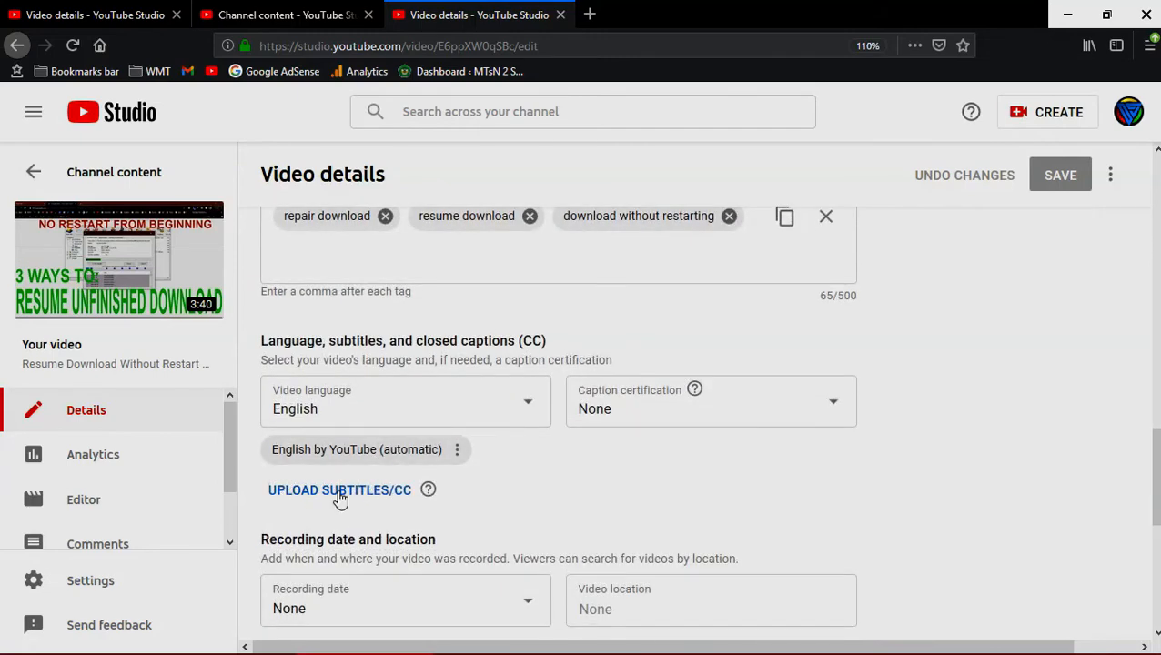
- Upload a subtitle file 'With timing' and locate Resume-Download.srt in Z_TEMP
left_click(339, 490)
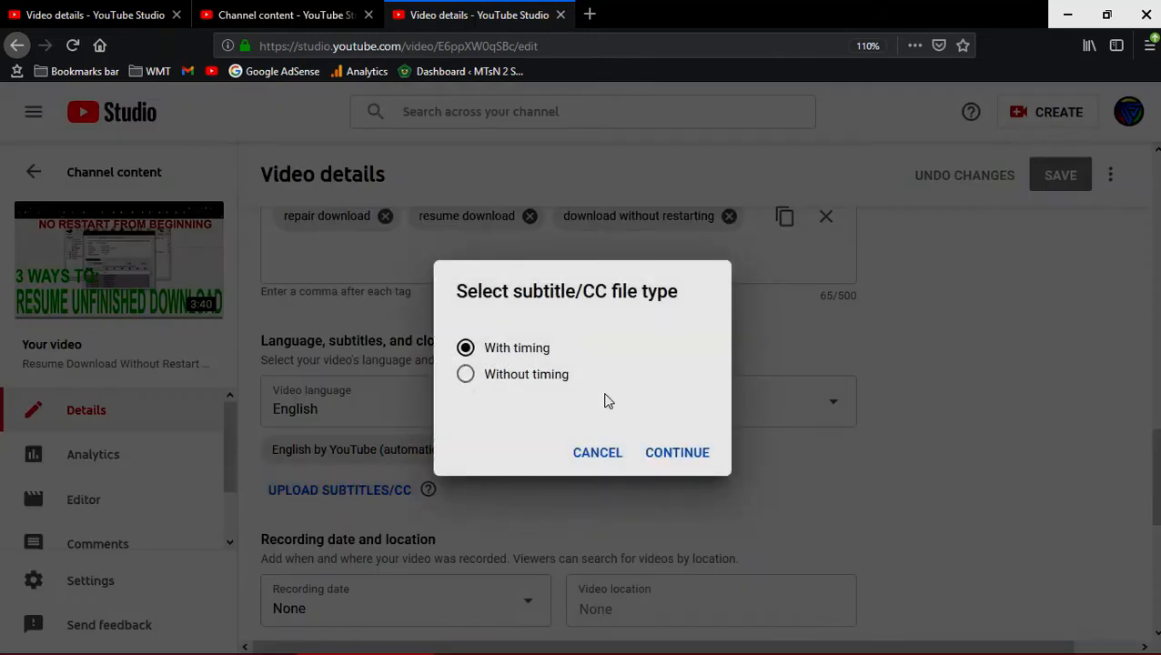
left_click(678, 452)
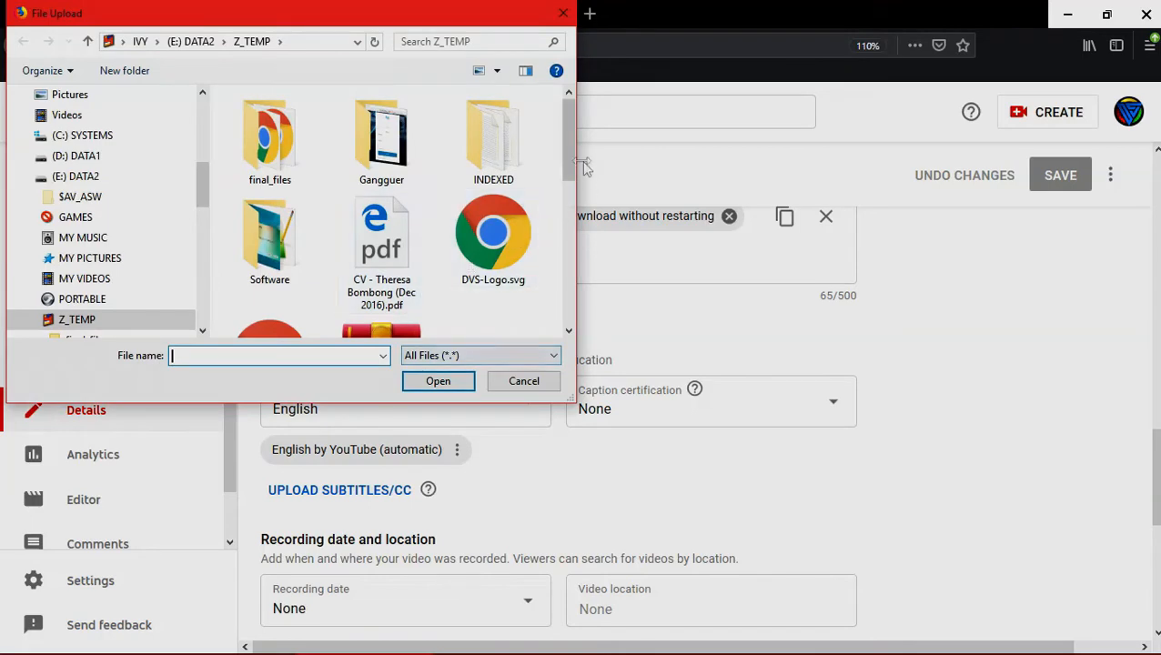
scroll("down", 3)
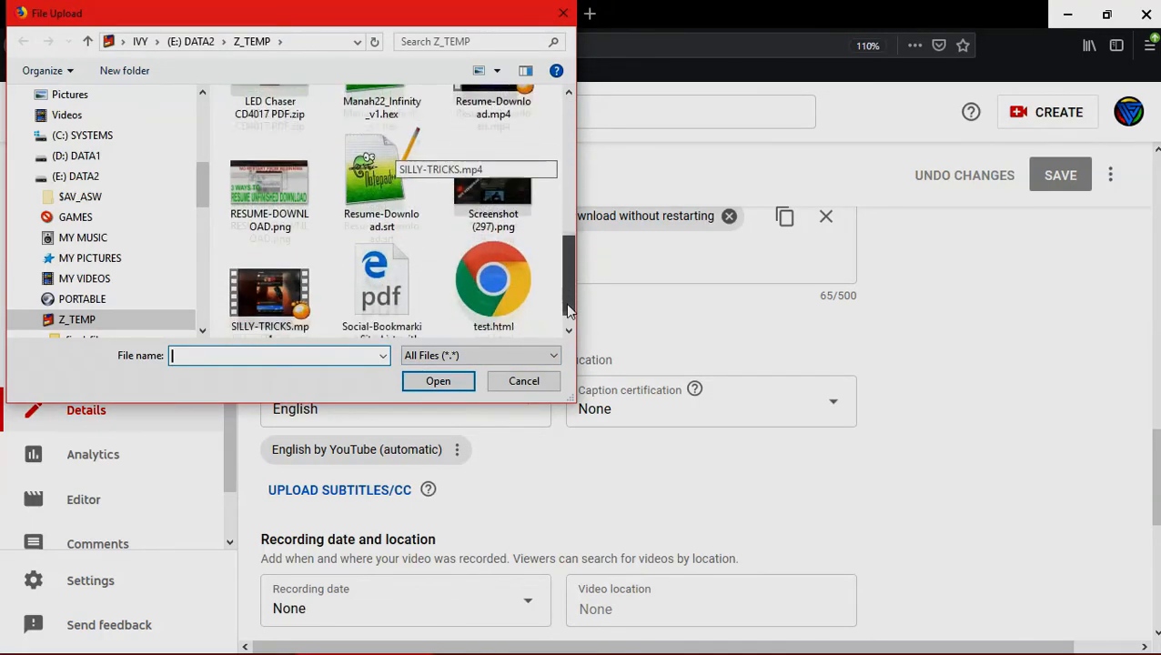
scroll("down", 3)
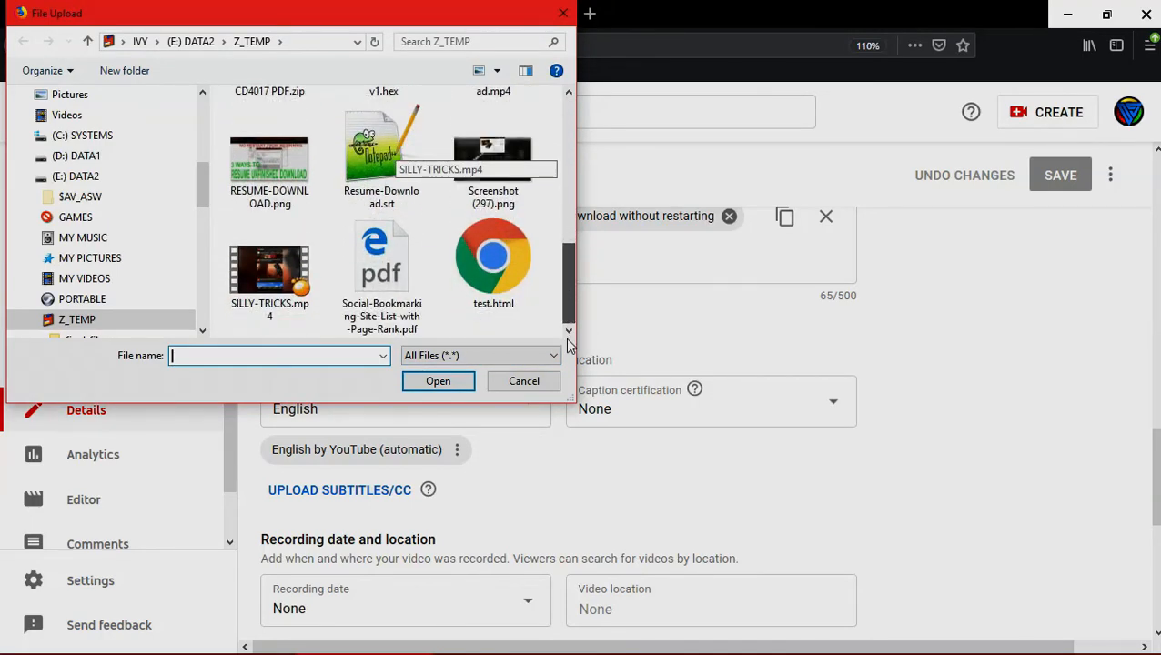